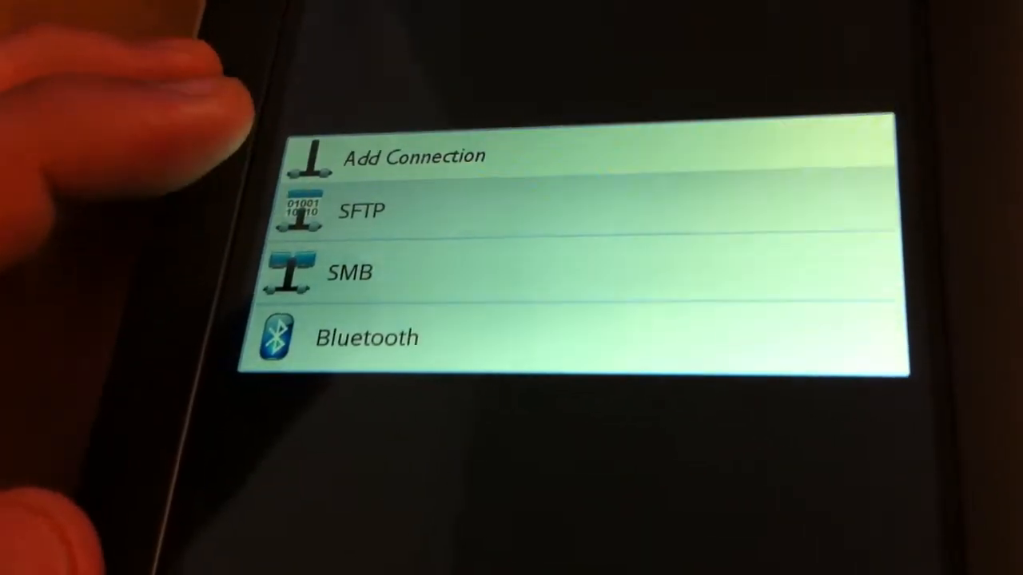
# - Connect to the SMB server share and list its movie folders
pyautogui.click(350, 271)
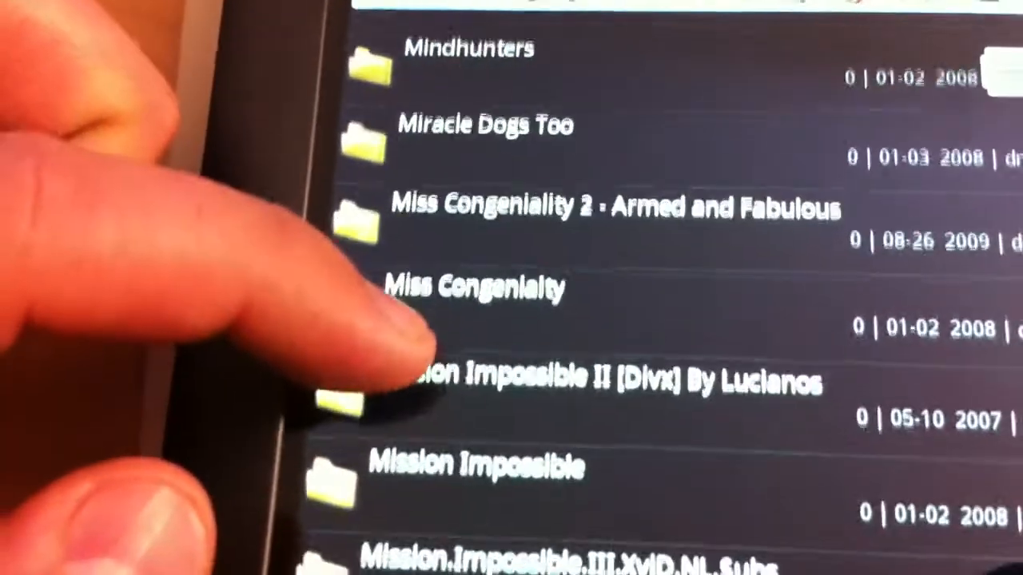
# - Scroll the share's movie list down to the Mission Impossible II [Divx] folder and copy it
pyautogui.scroll(-3)
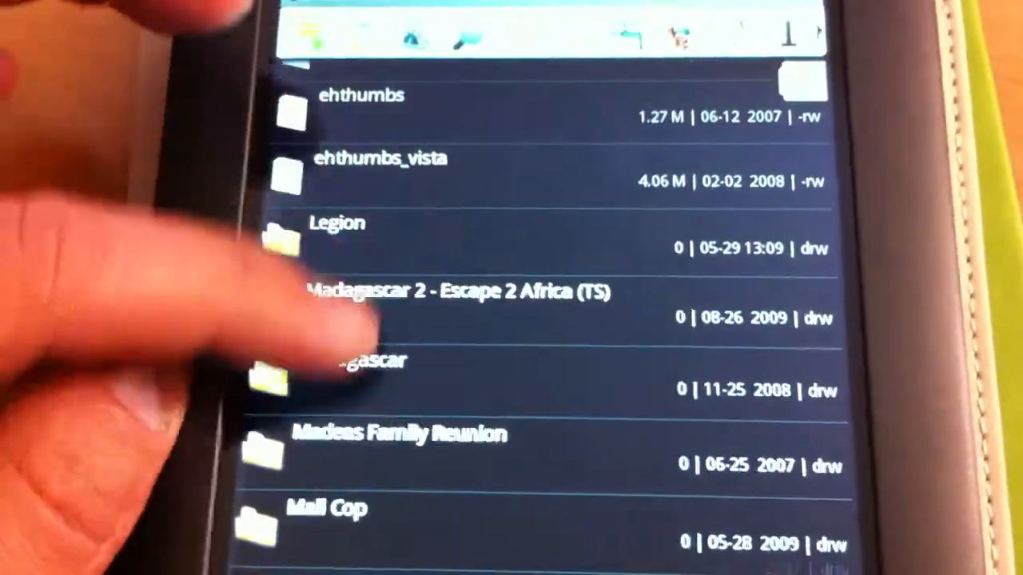
pyautogui.scroll(-3)
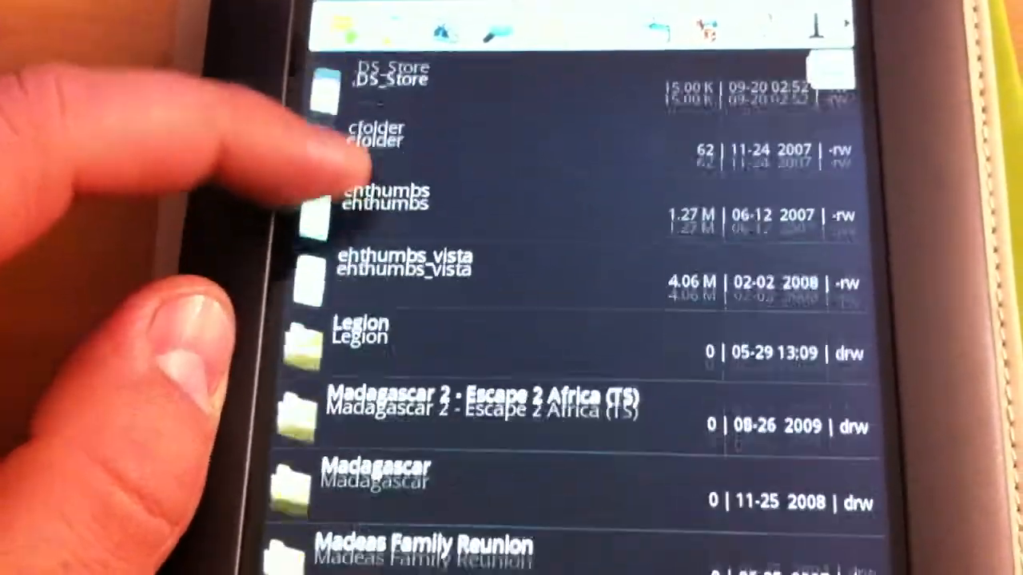
pyautogui.scroll(-3)
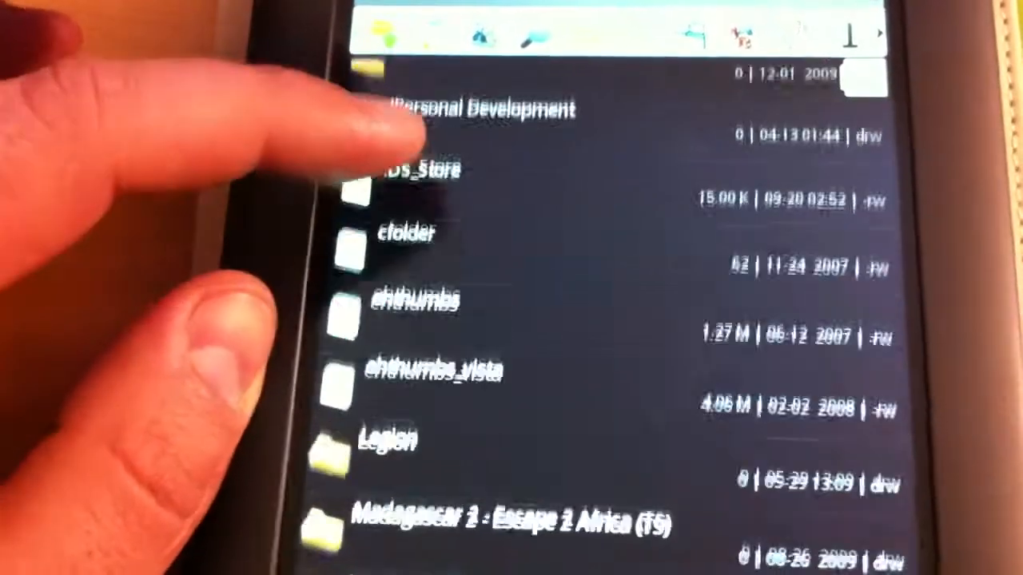
pyautogui.scroll(-3)
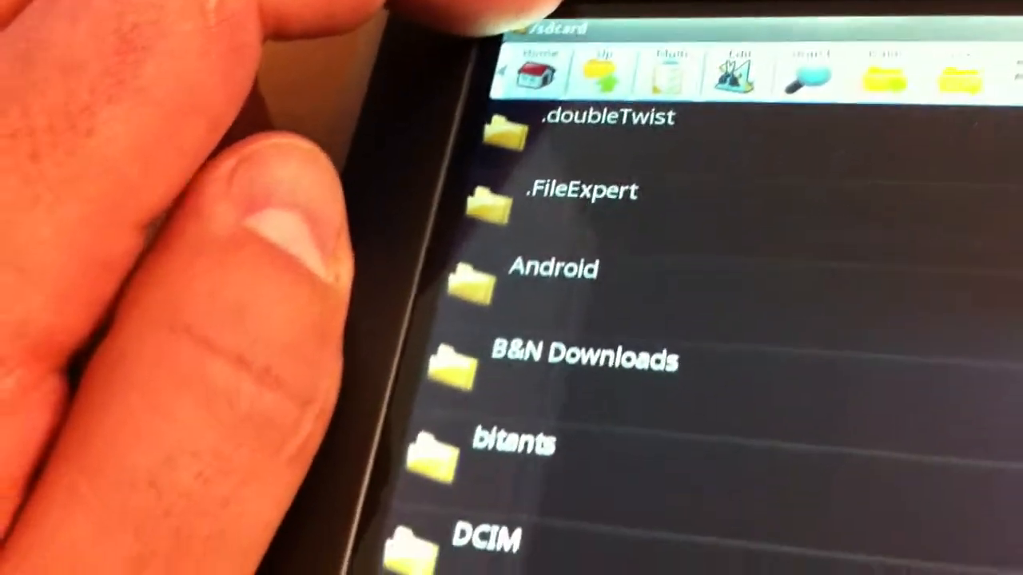
# - Scroll the /sdcard listing down to My Files and paste the copied movie there
pyautogui.scroll(-3)
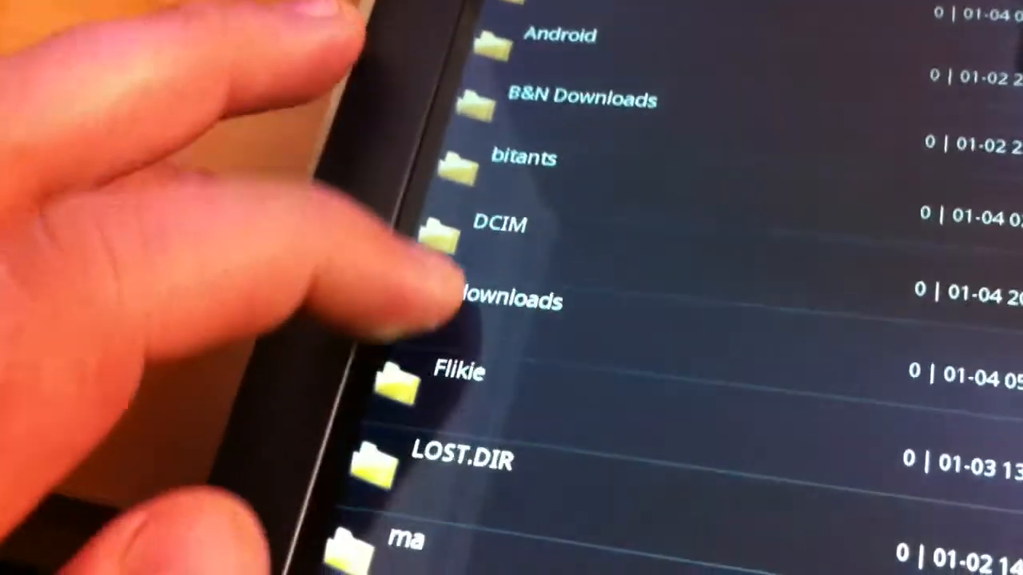
pyautogui.scroll(-3)
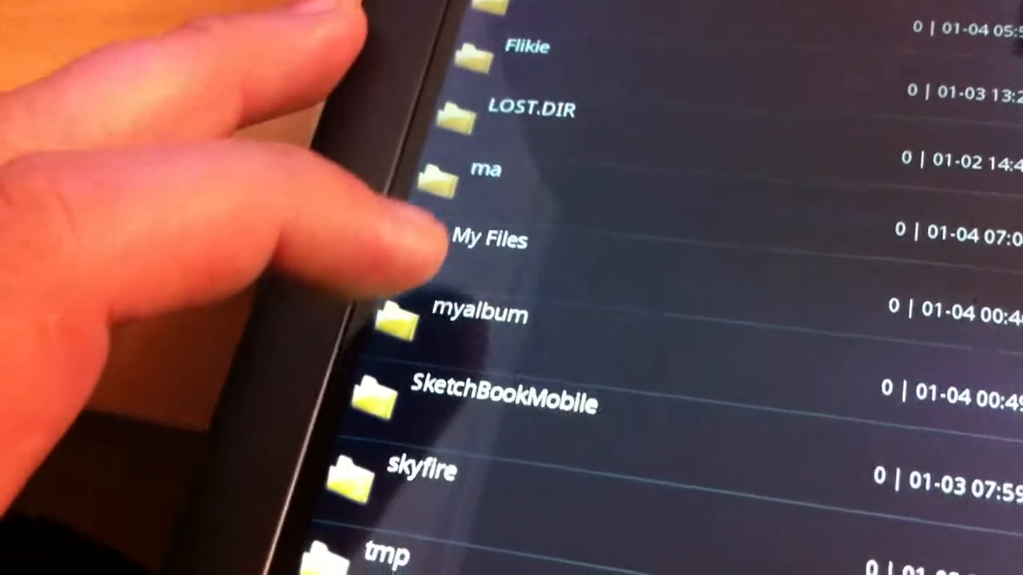
pyautogui.scroll(-3)
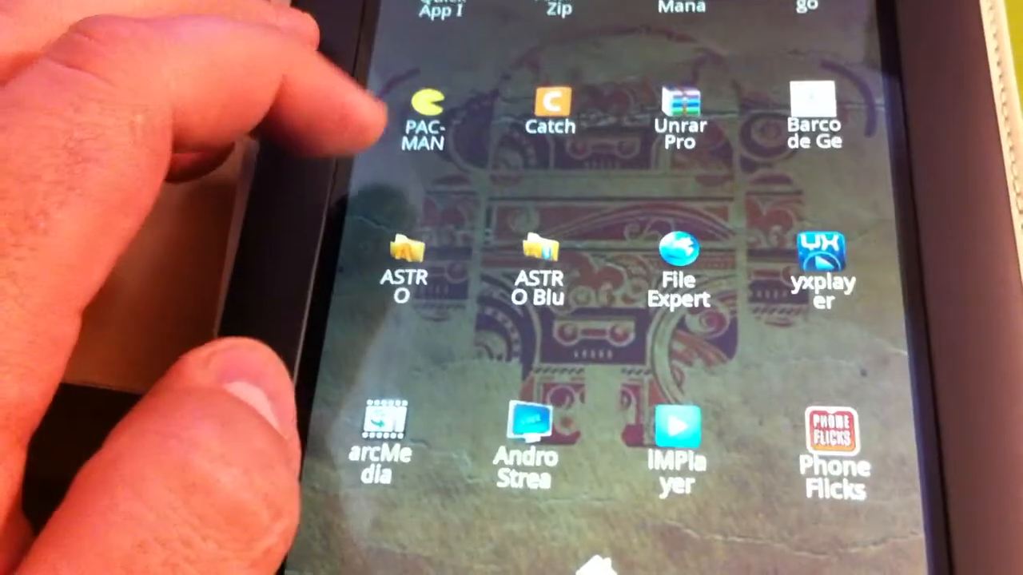
# - Scroll the app drawer to RockPlayer and launch it
pyautogui.scroll(-3)
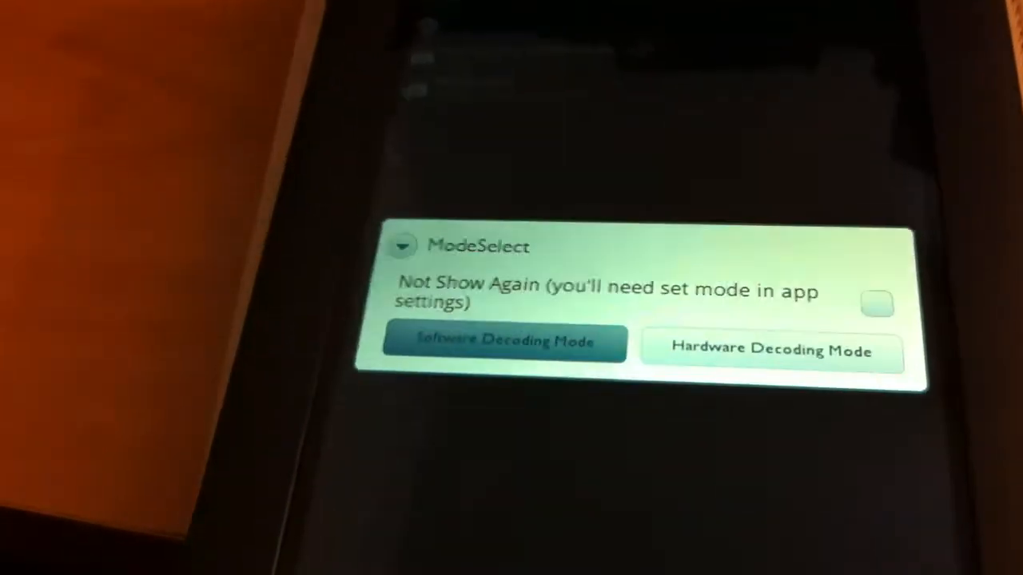
# - Play the Mission Impossible II movie using Software Decoding Mode
pyautogui.click(503, 342)
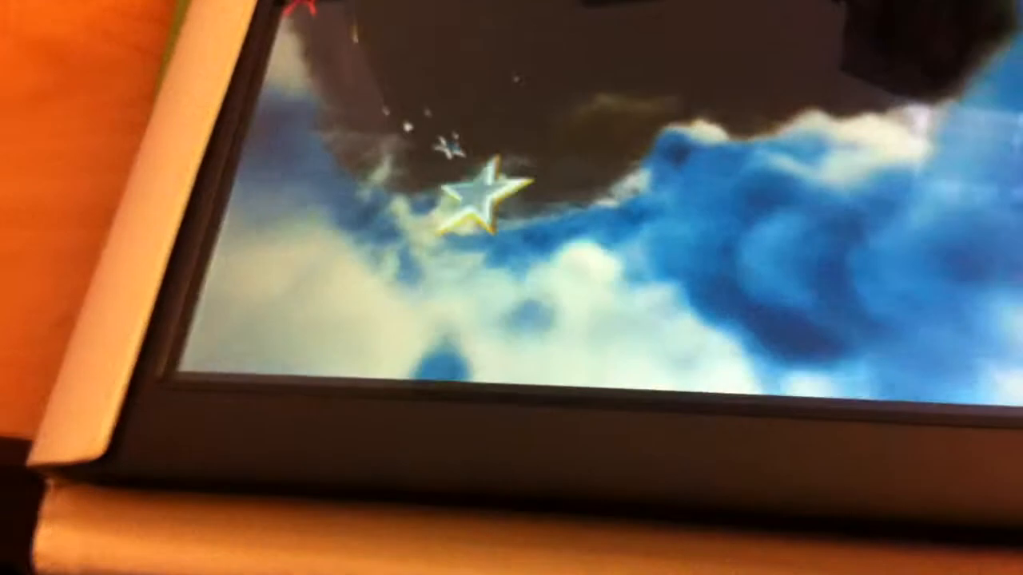